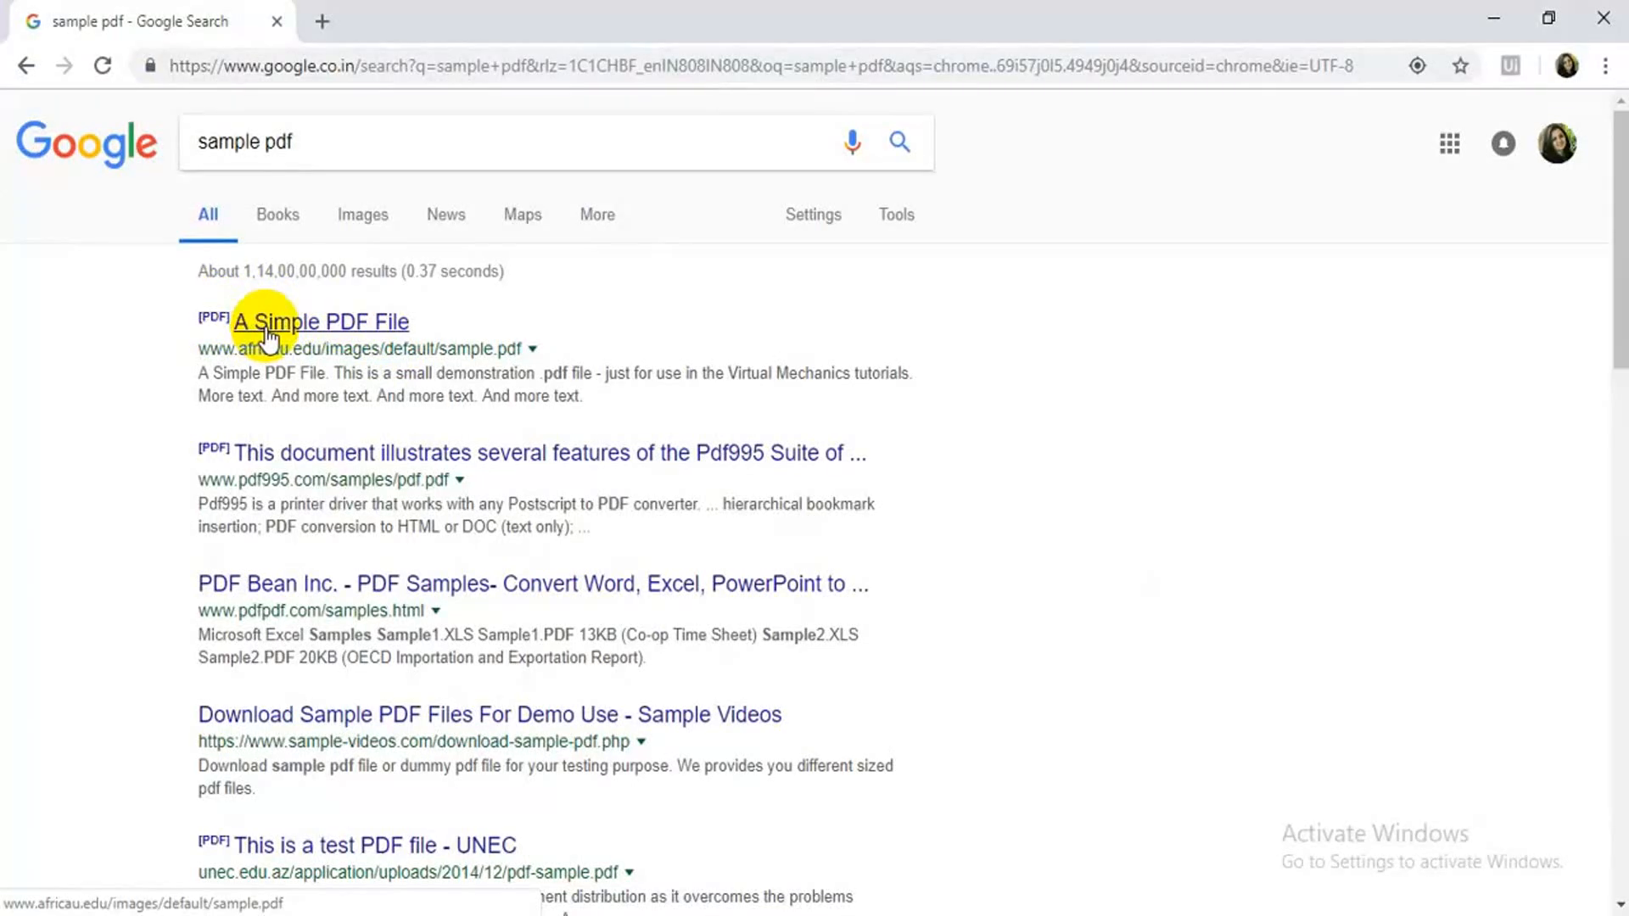
# Copy the link address of the 'A Simple PDF File' search result.
pyautogui.rightClick(320, 321)
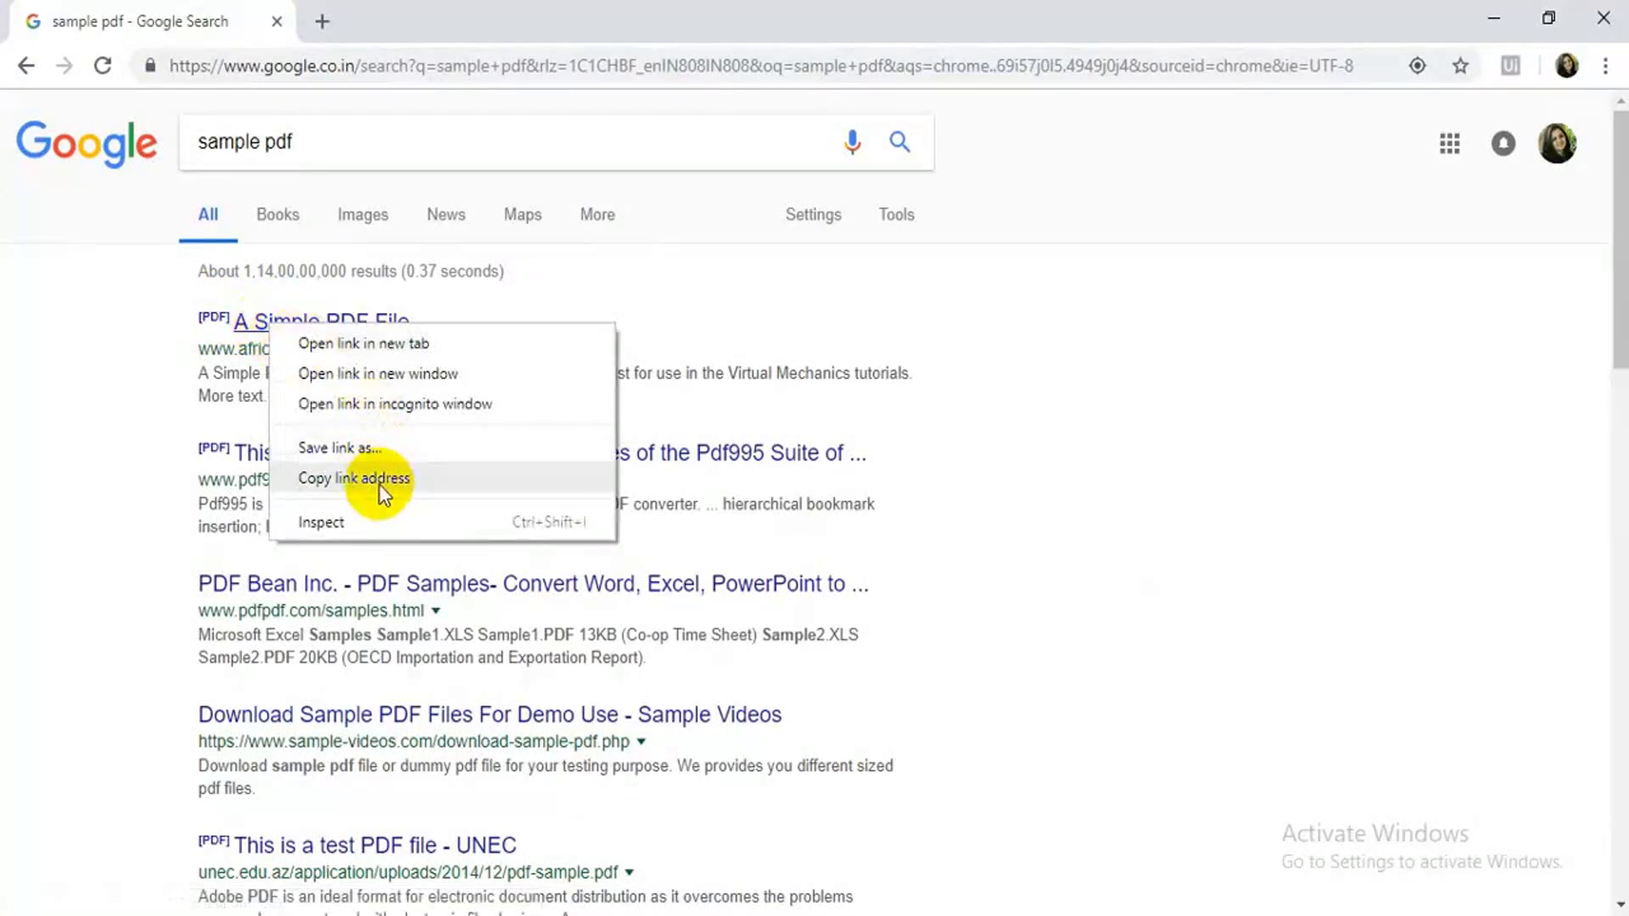
pyautogui.click(353, 478)
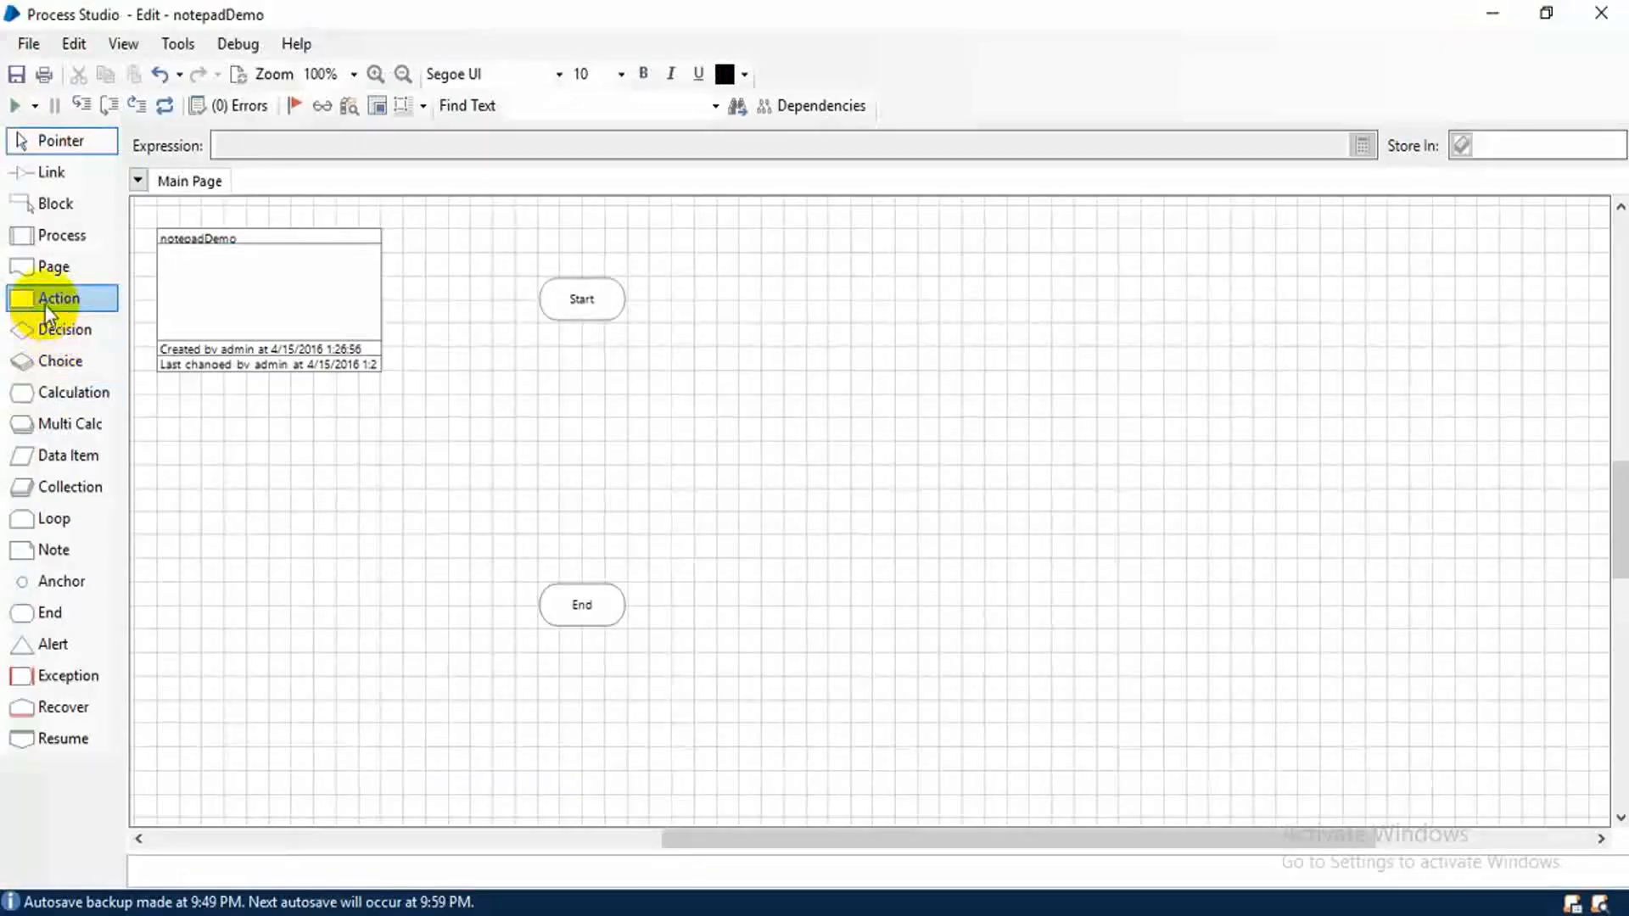
# Add an Action stage using Utility - File Management's Download File action.
pyautogui.click(578, 428)
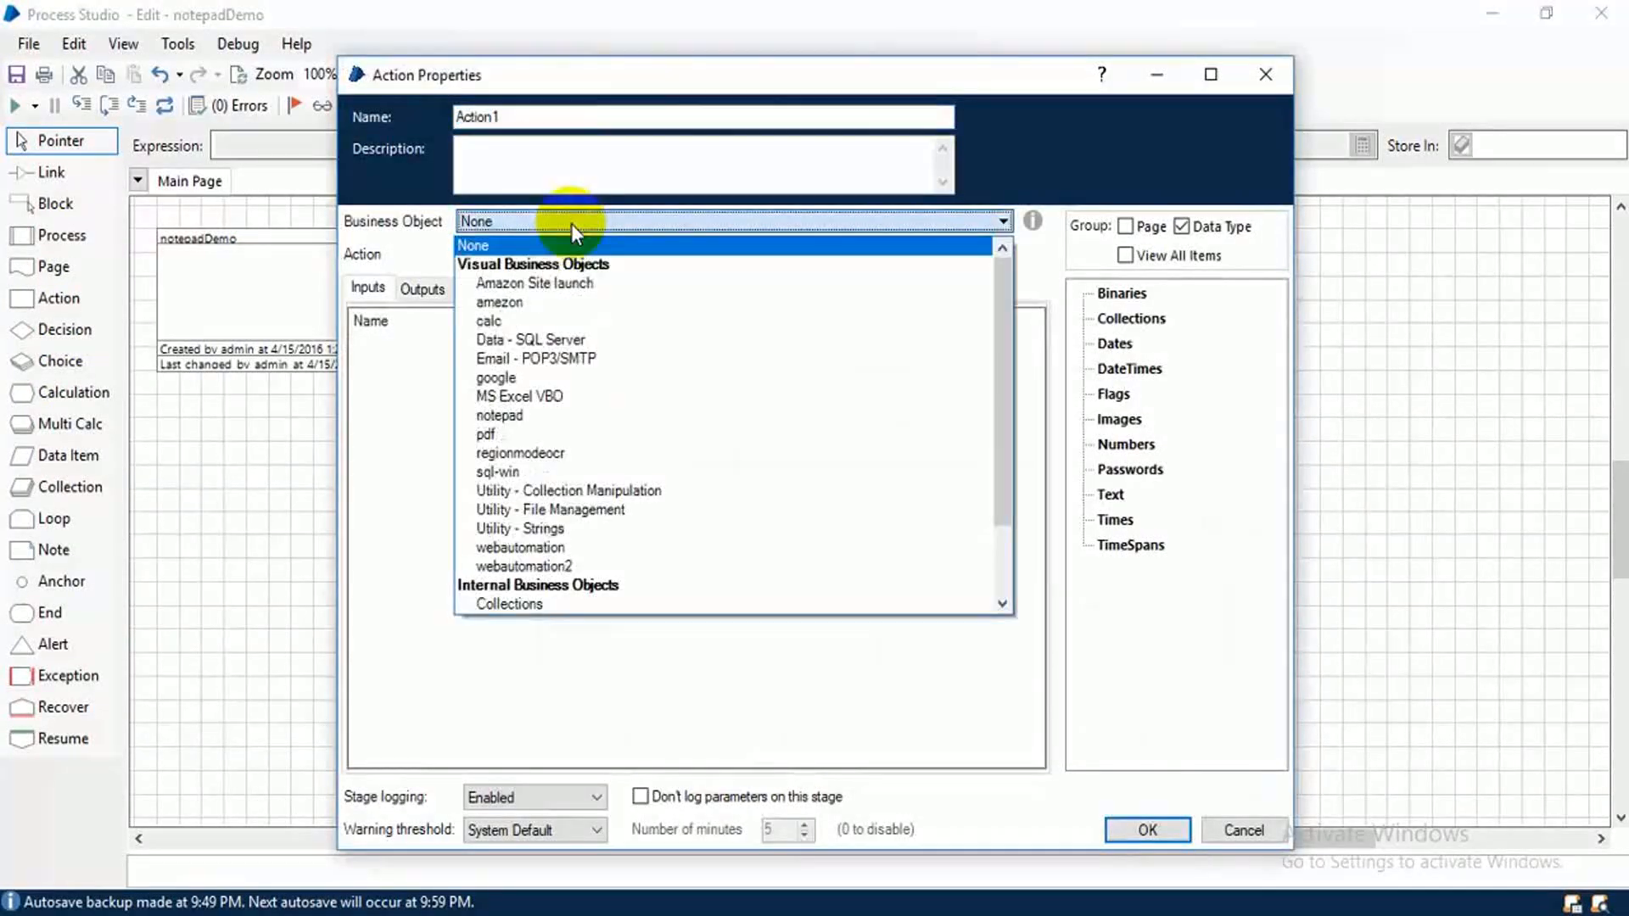
pyautogui.moveTo(587, 532)
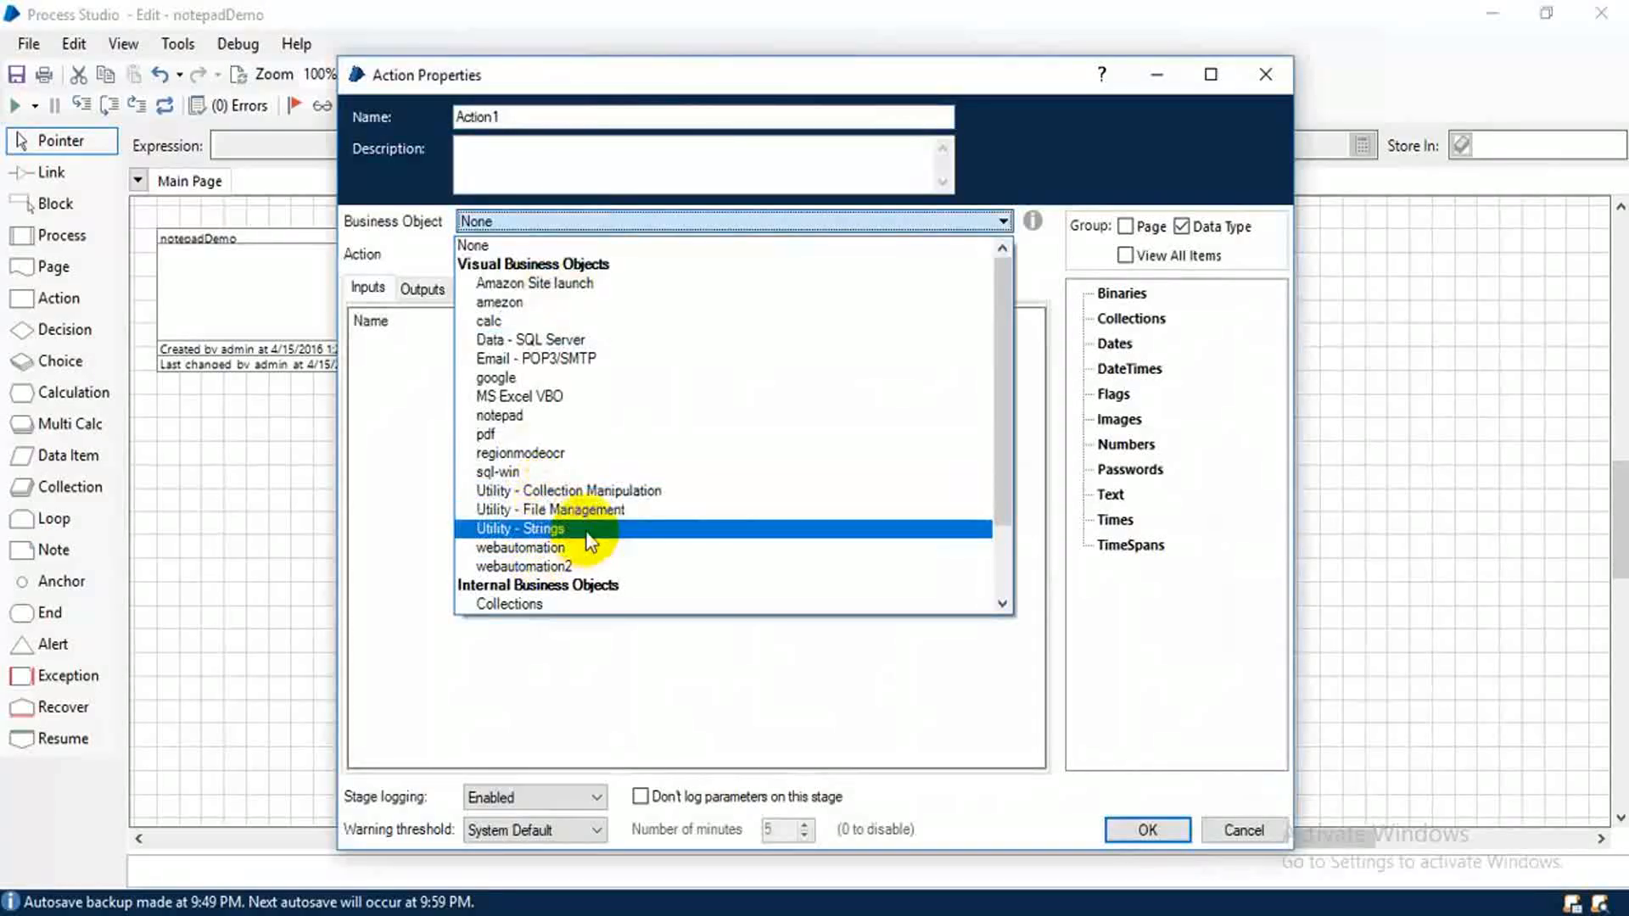
pyautogui.click(547, 510)
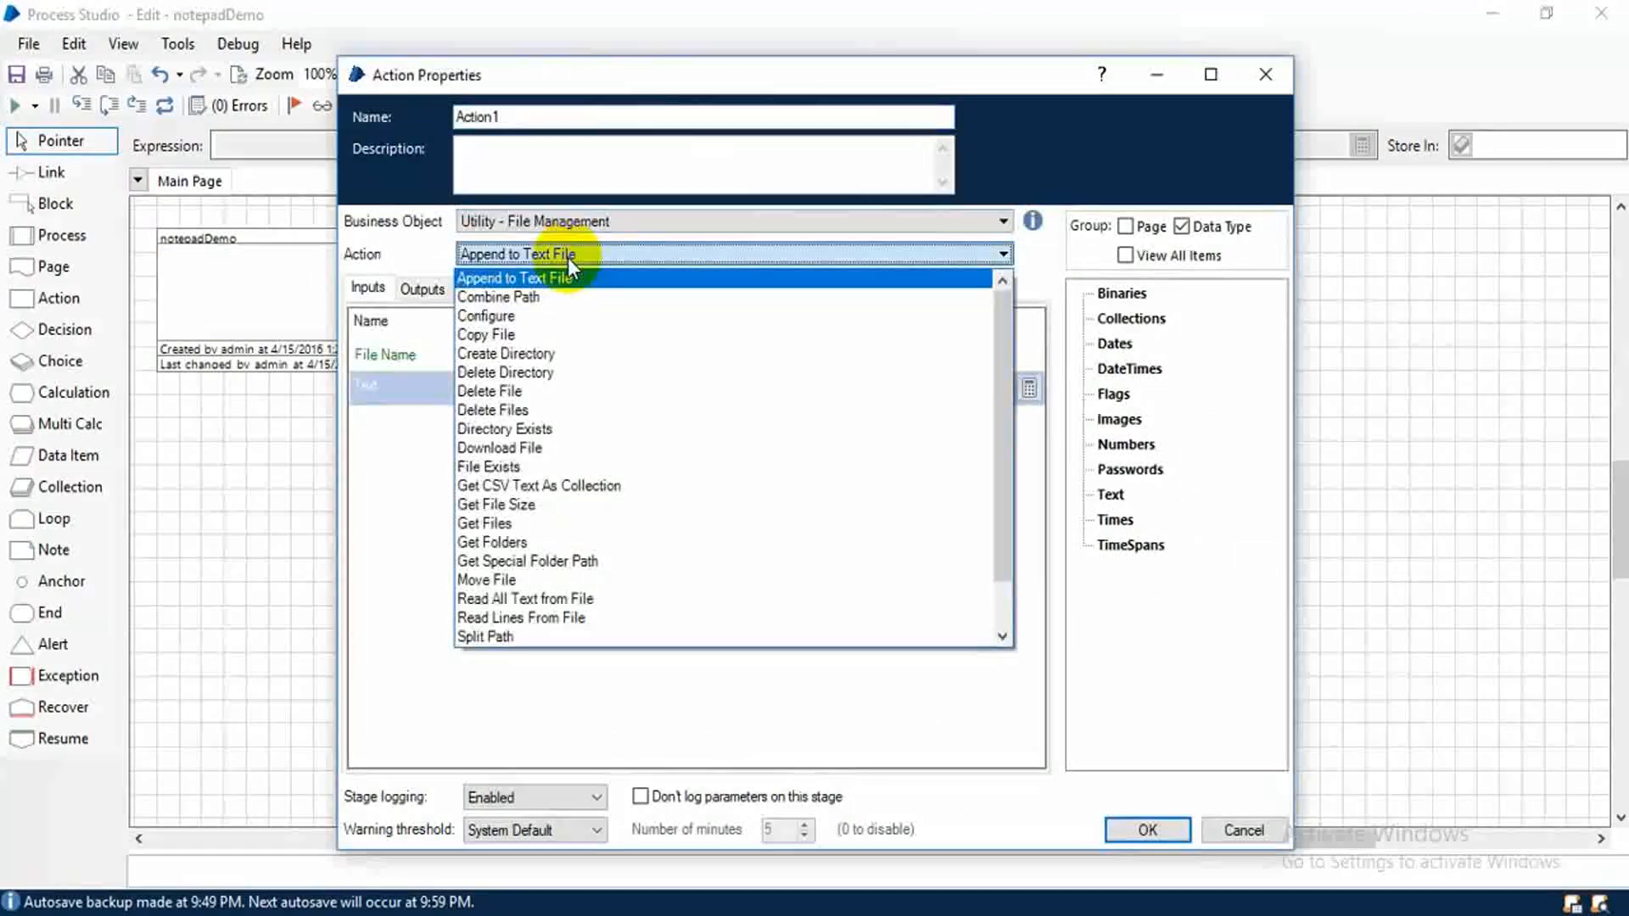
pyautogui.click(500, 448)
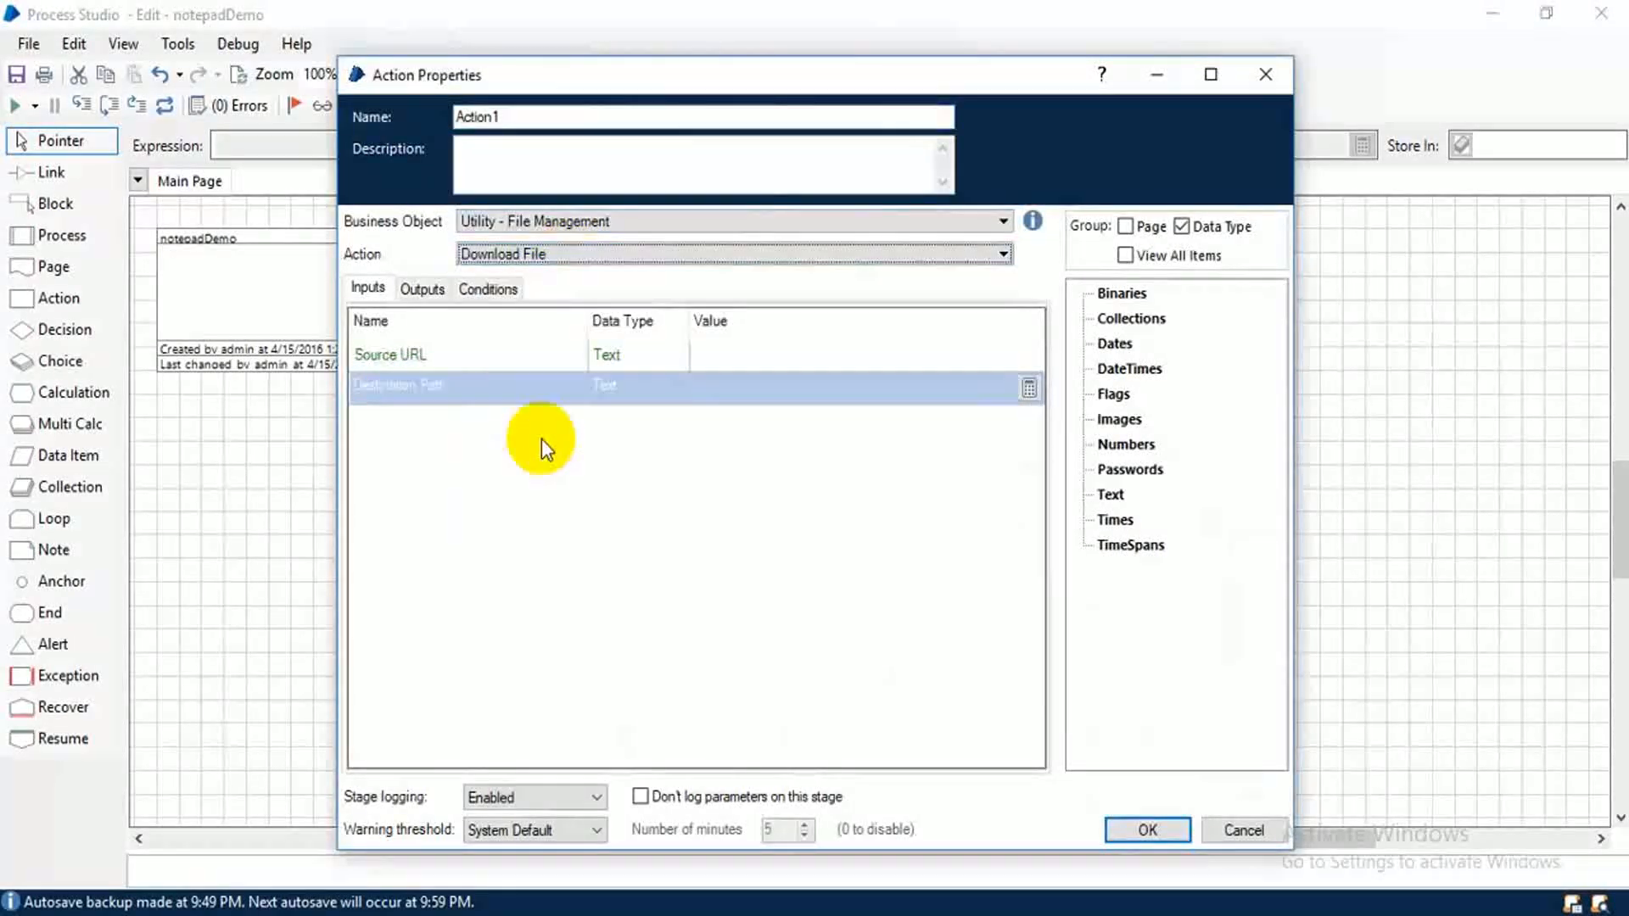
pyautogui.click(714, 354)
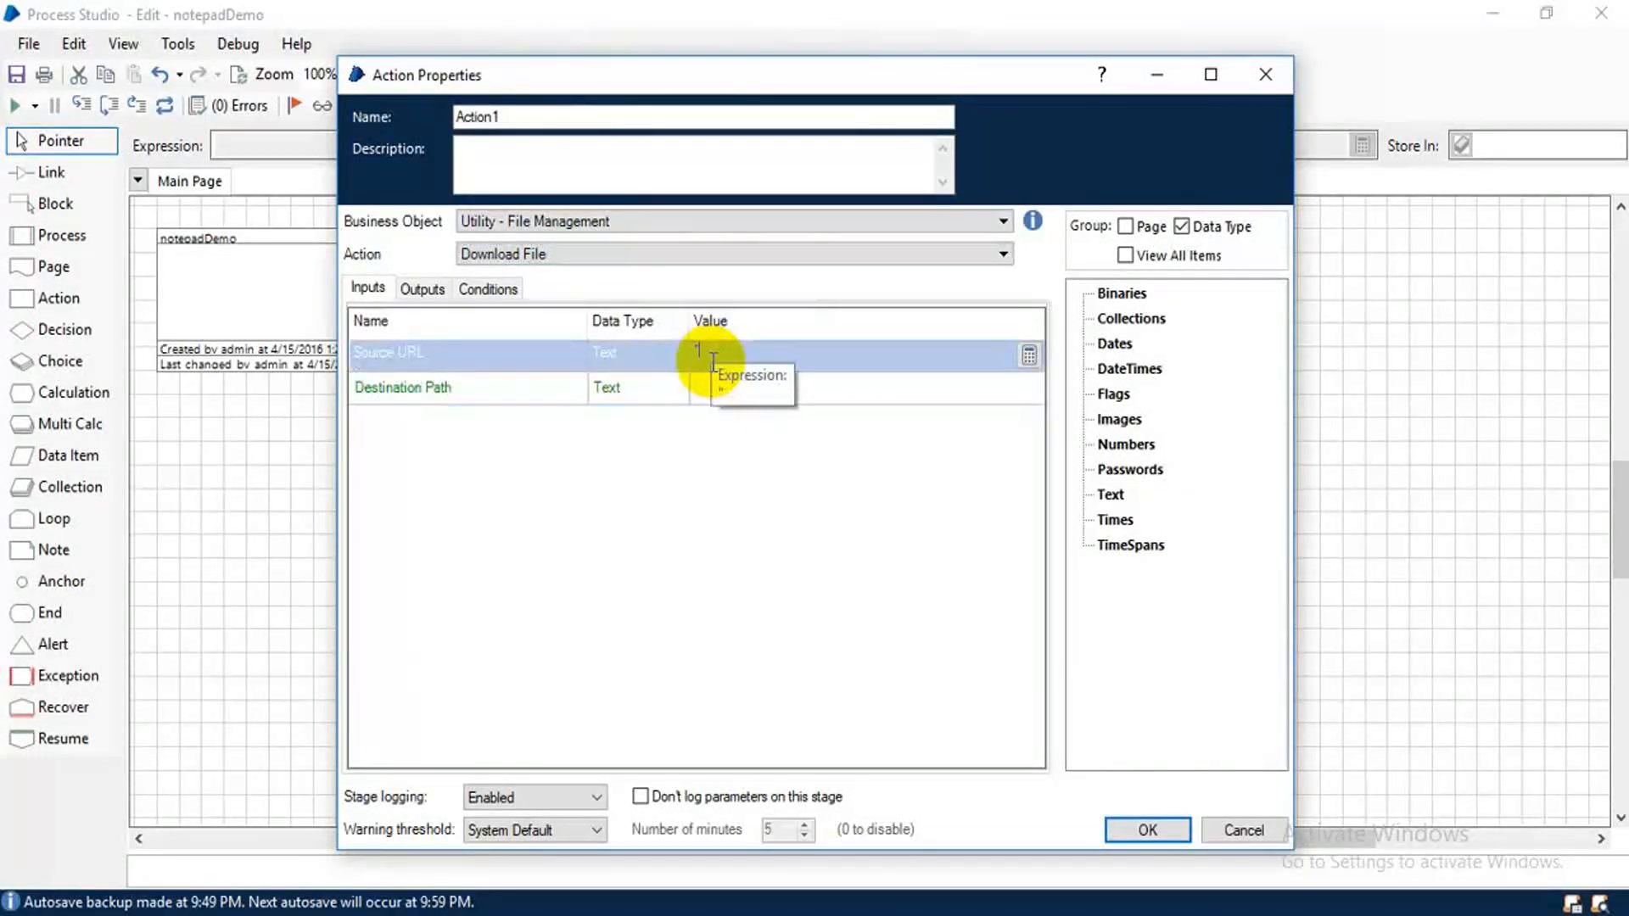
pyautogui.write('"http://www.africau.edu/images/default/sample.pdf"')
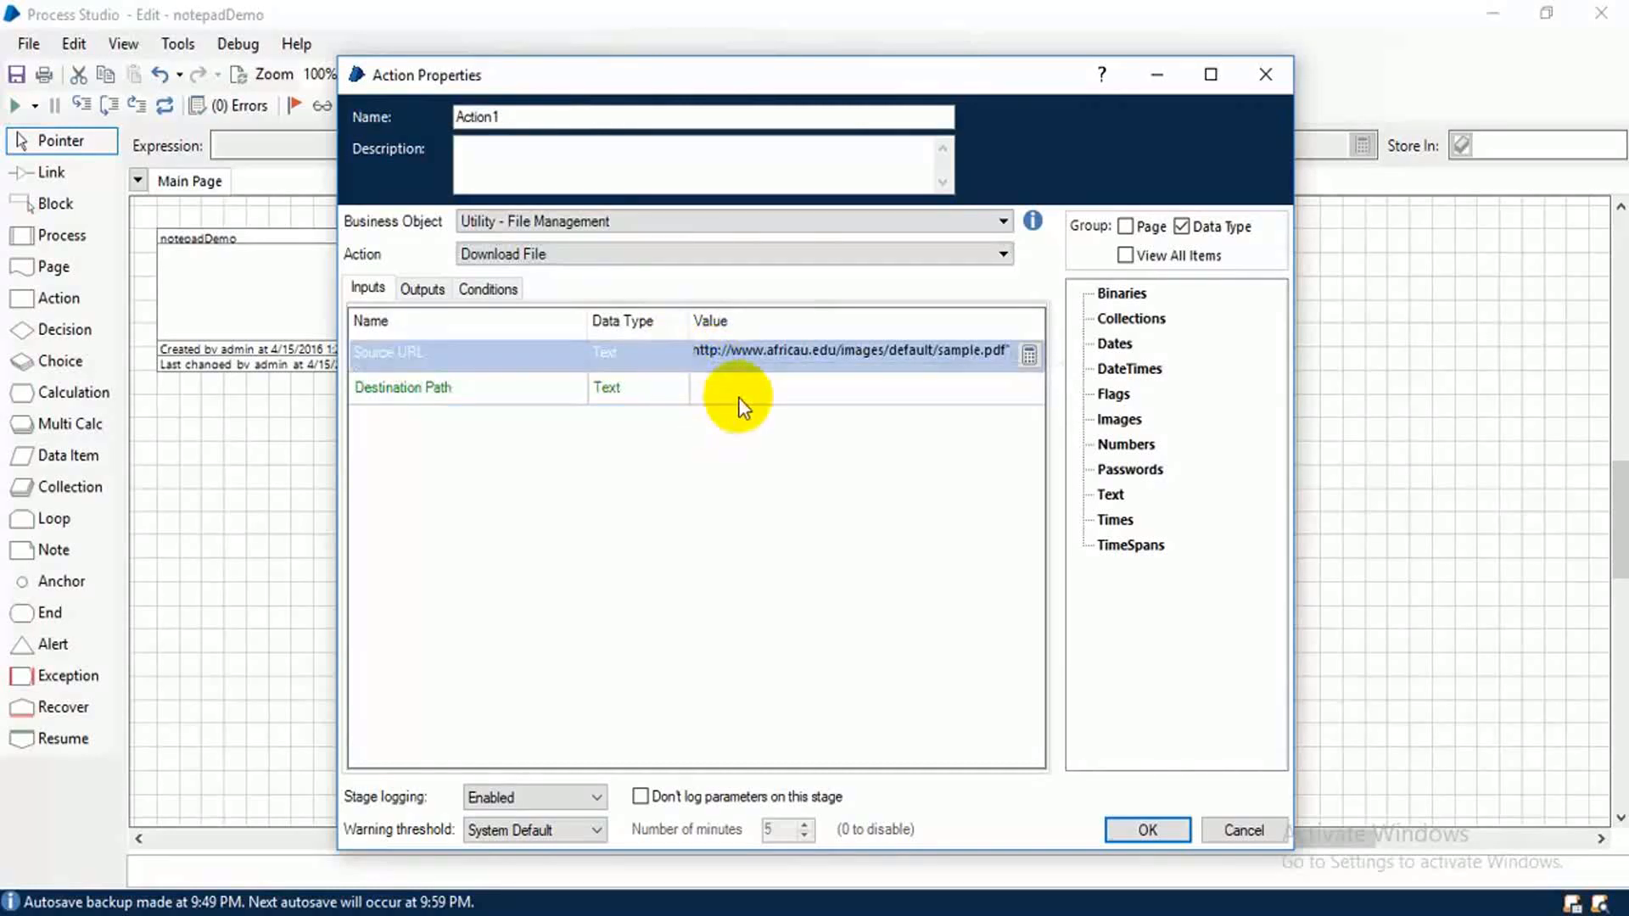
pyautogui.click(782, 387)
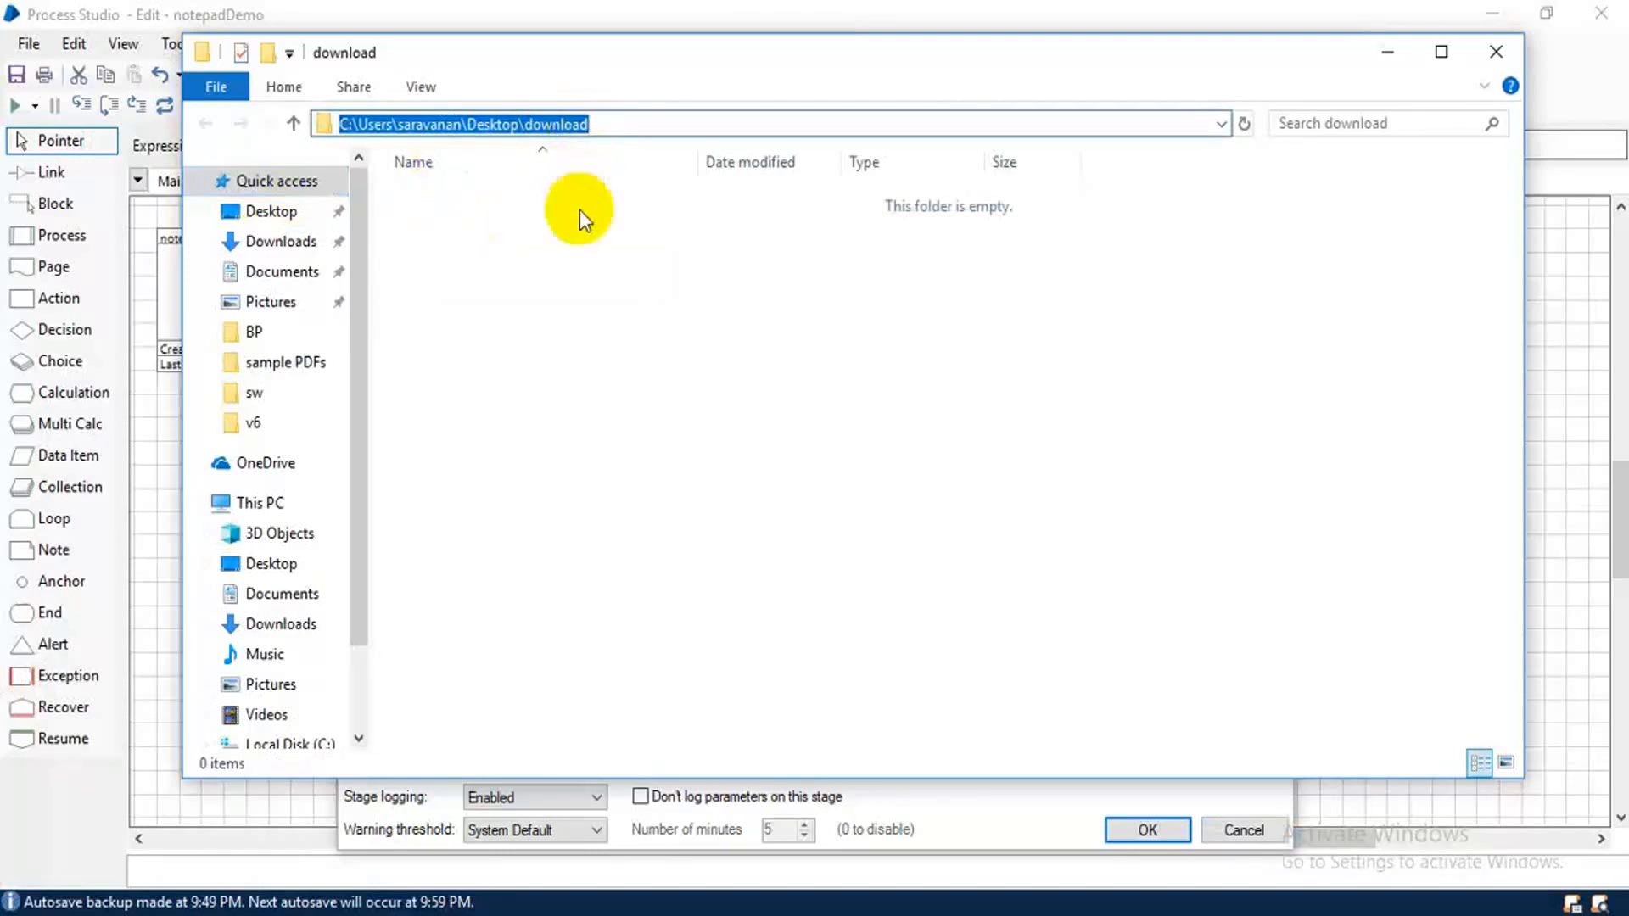
pyautogui.moveTo(623, 238)
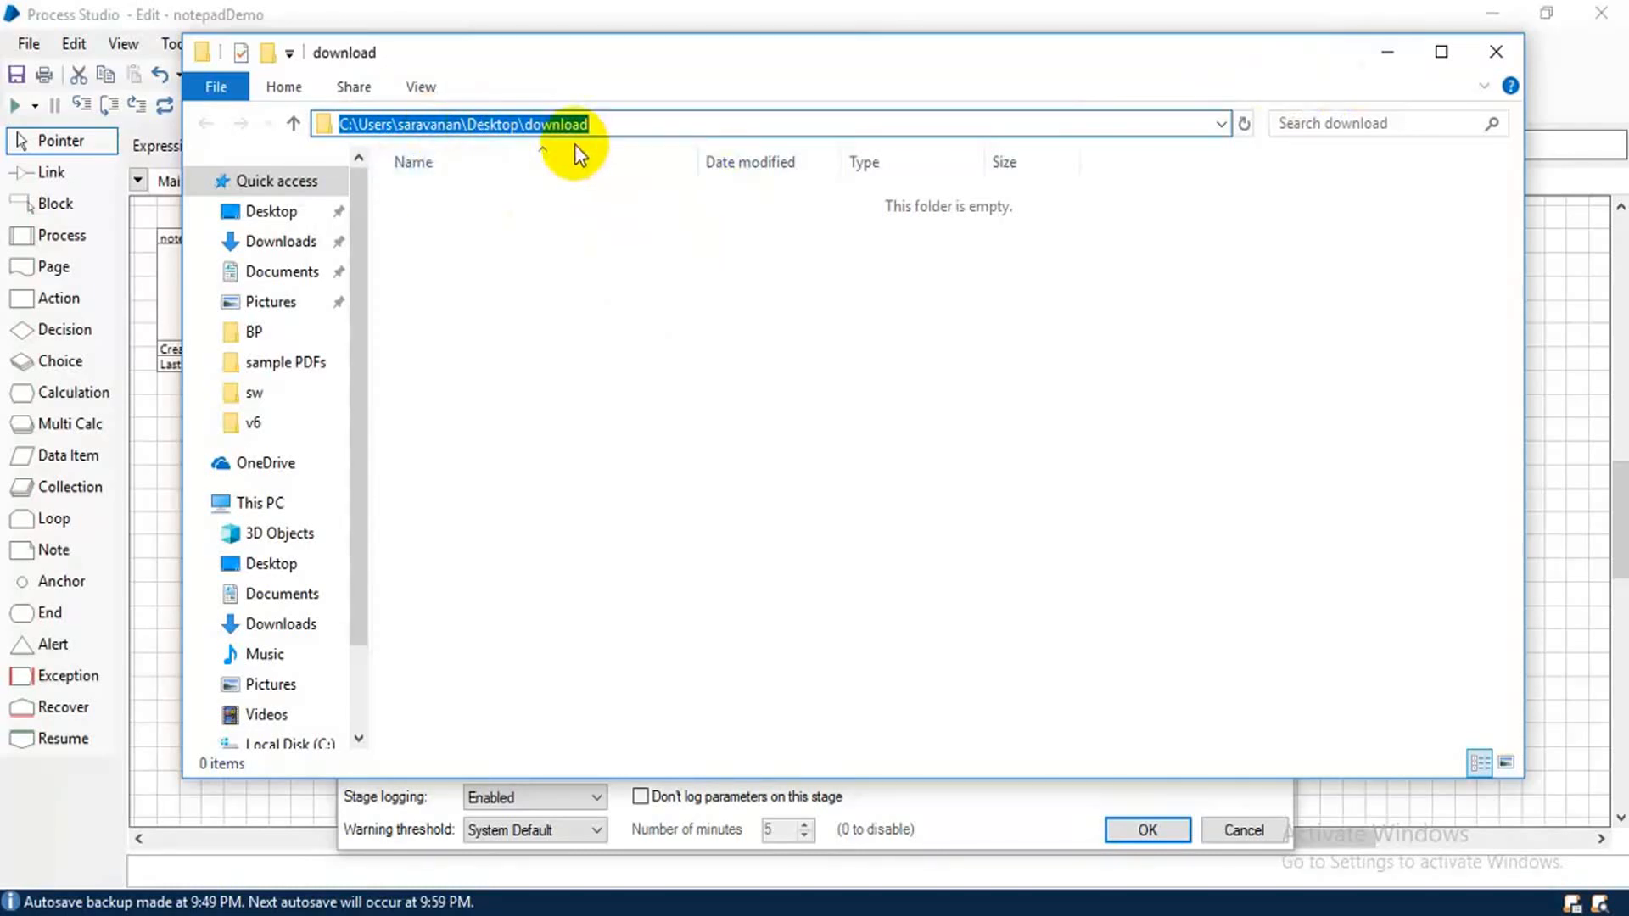
pyautogui.moveTo(1388, 49)
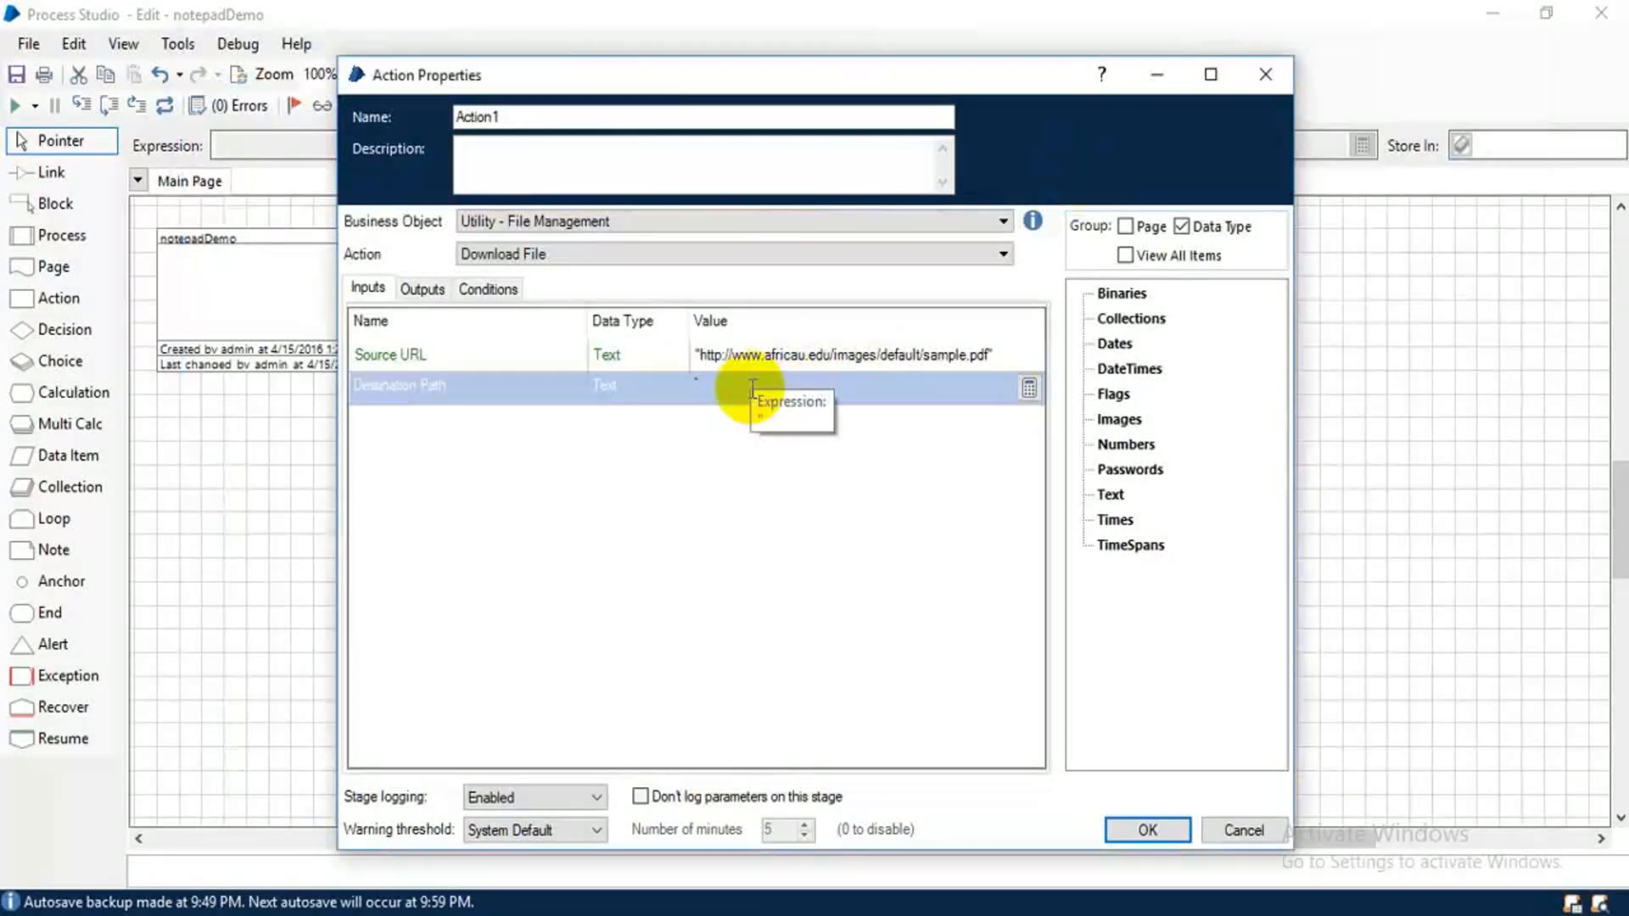
# Set Destination Path to C:\Users\saravanan\Desktop\download\sample.pdf.
pyautogui.write('C:\\Users\\saravanan\\Desktop\\download')
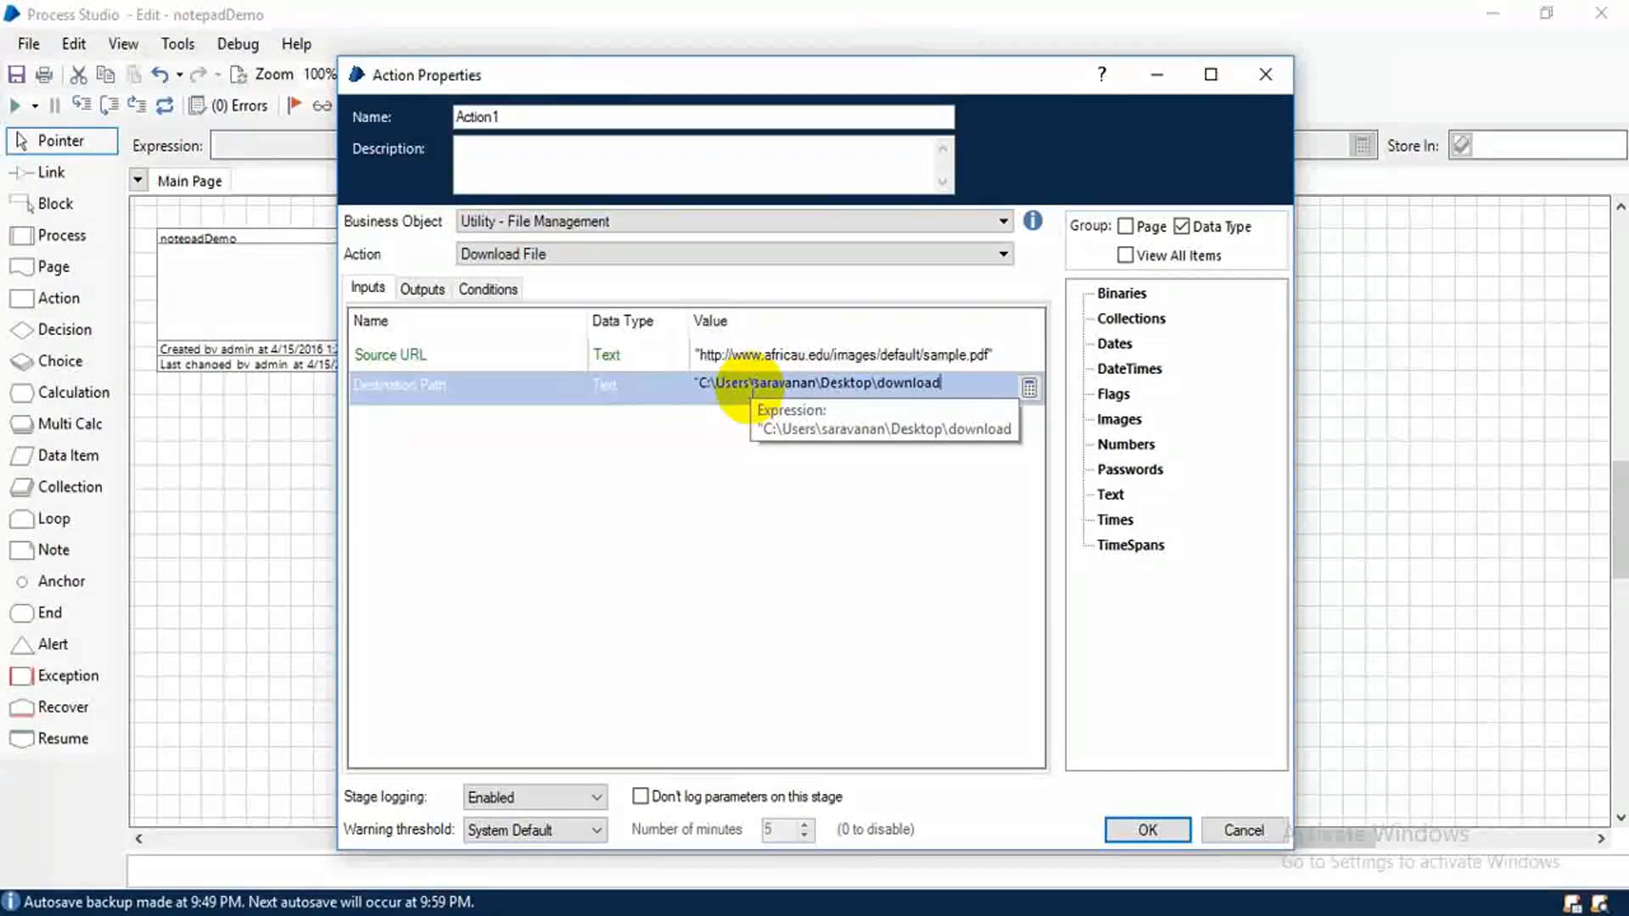
pyautogui.write('\\')
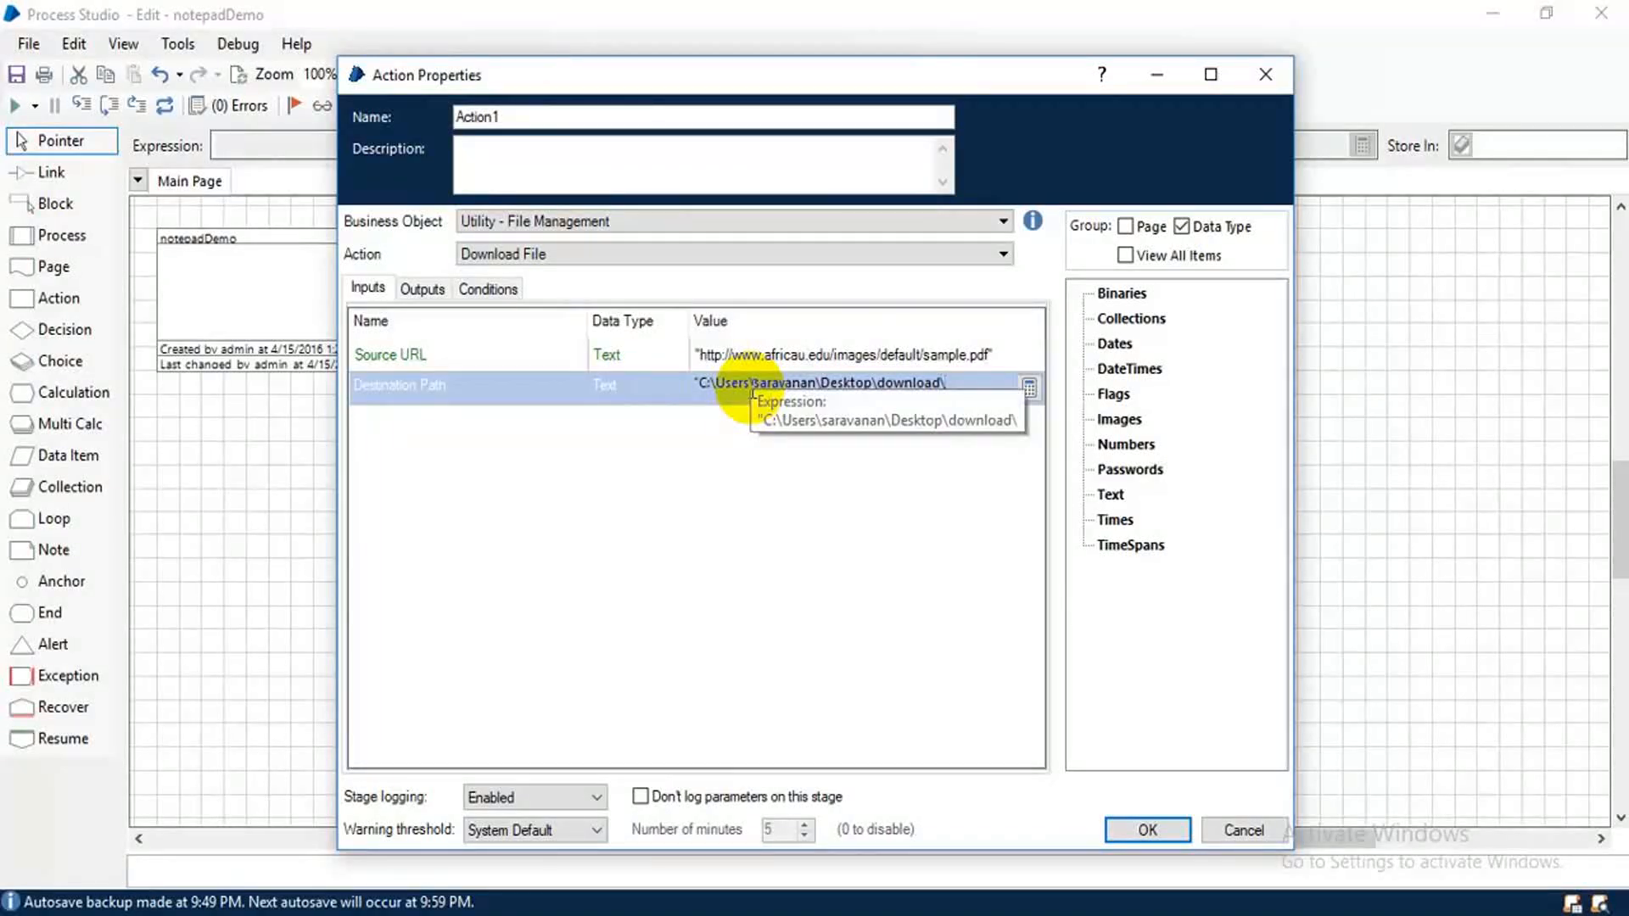
pyautogui.write('sample.pdf"')
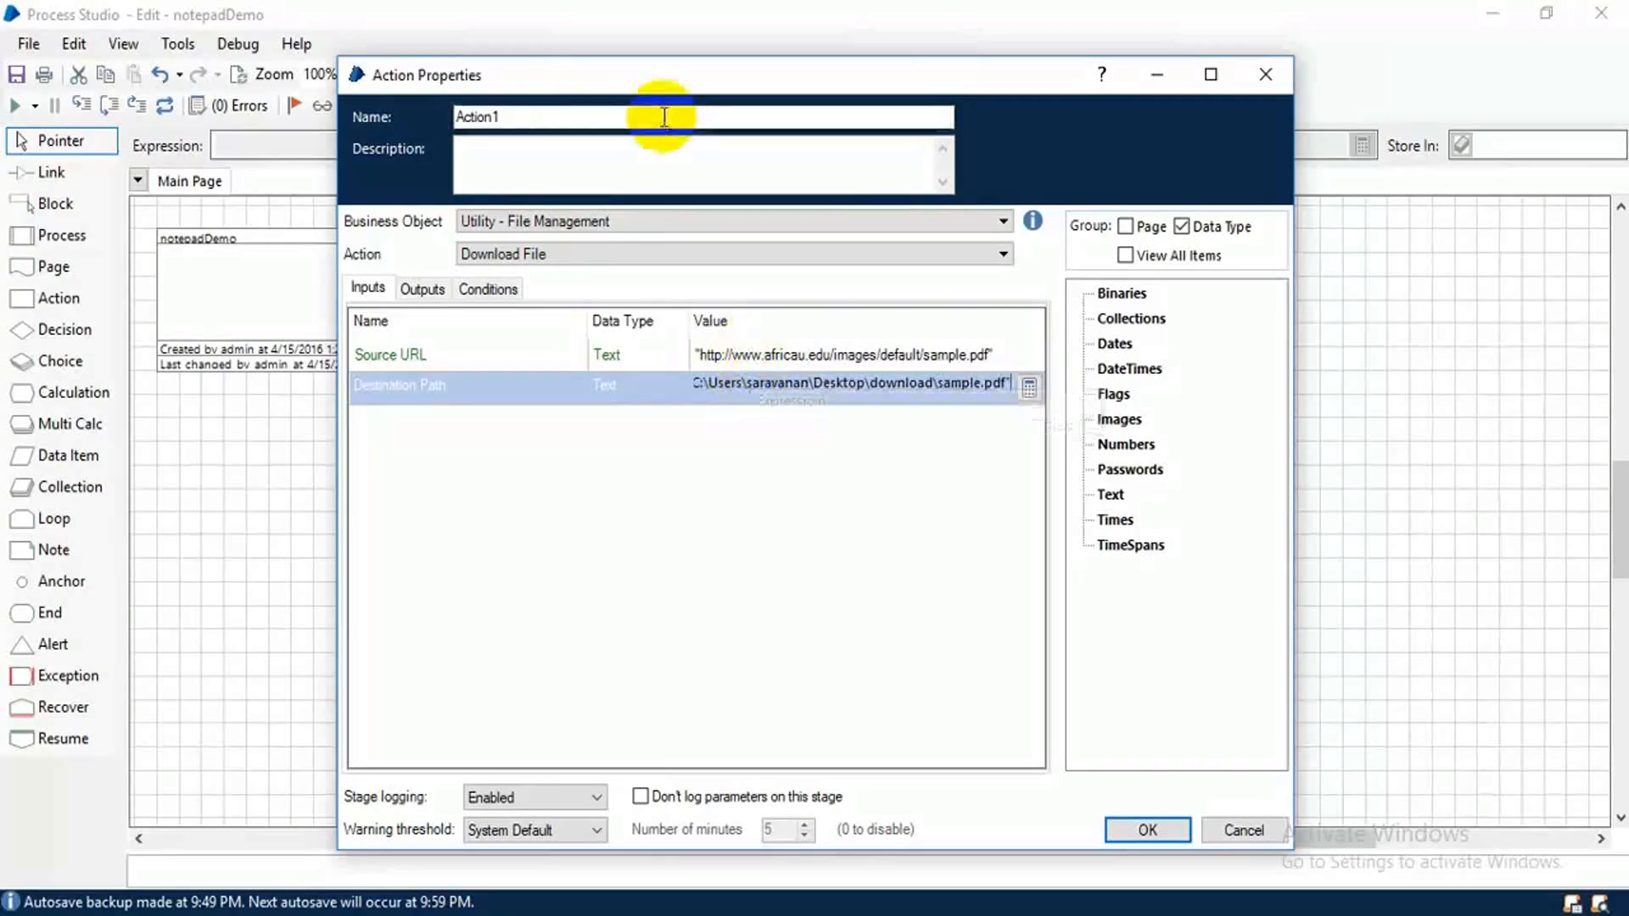
pyautogui.click(1146, 829)
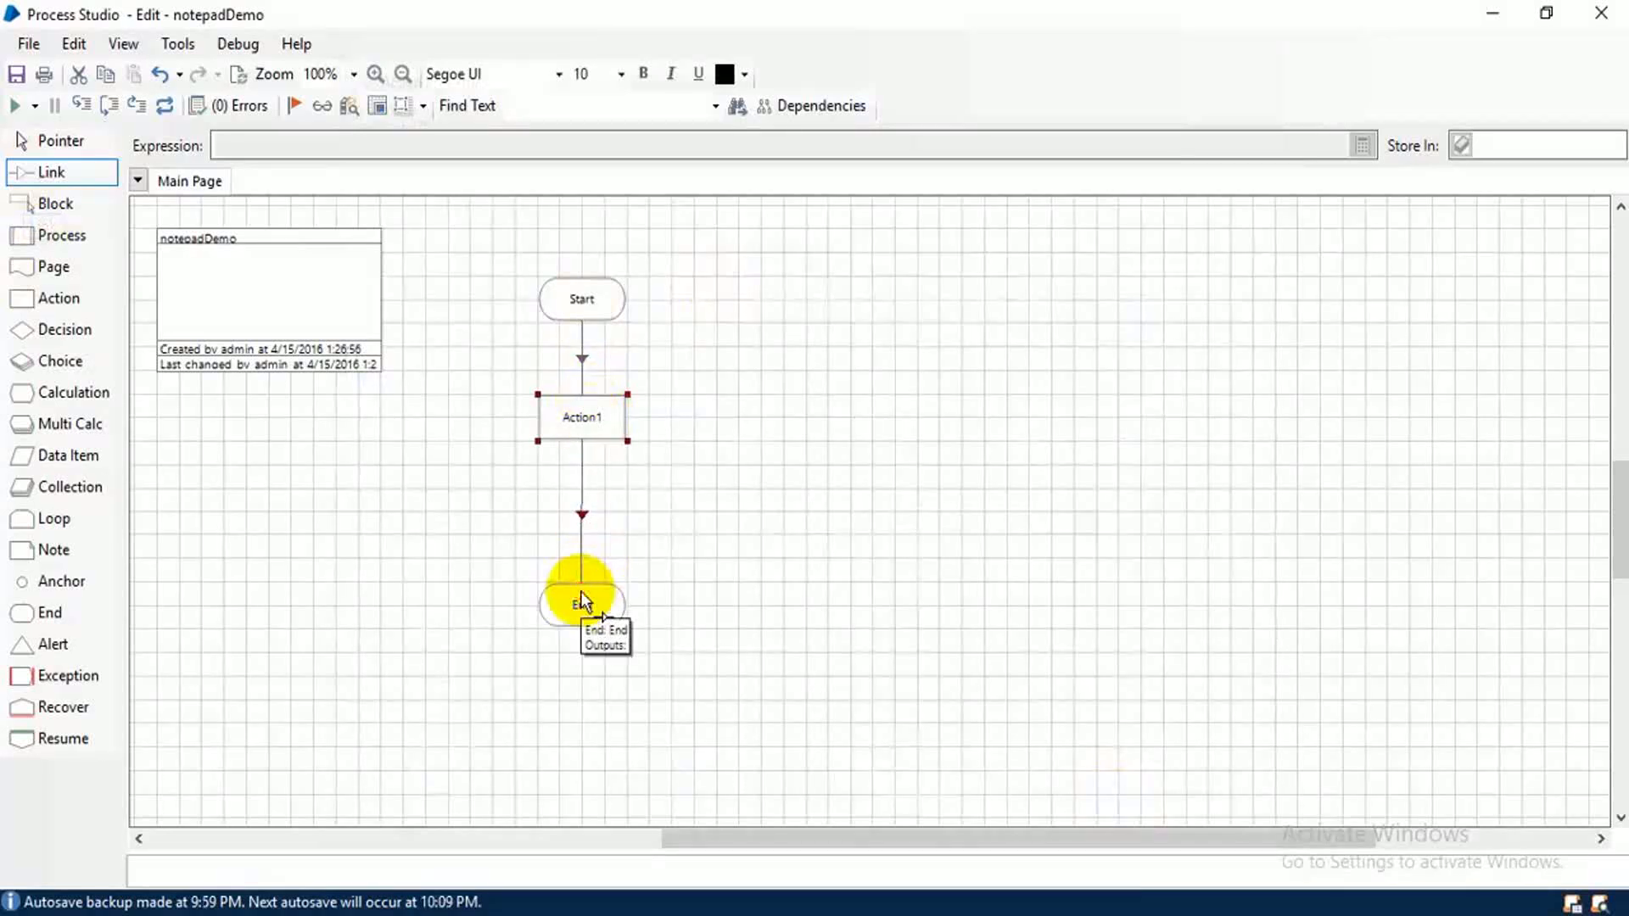
# Link Start to Action1 and Action1 to End.
pyautogui.click(164, 105)
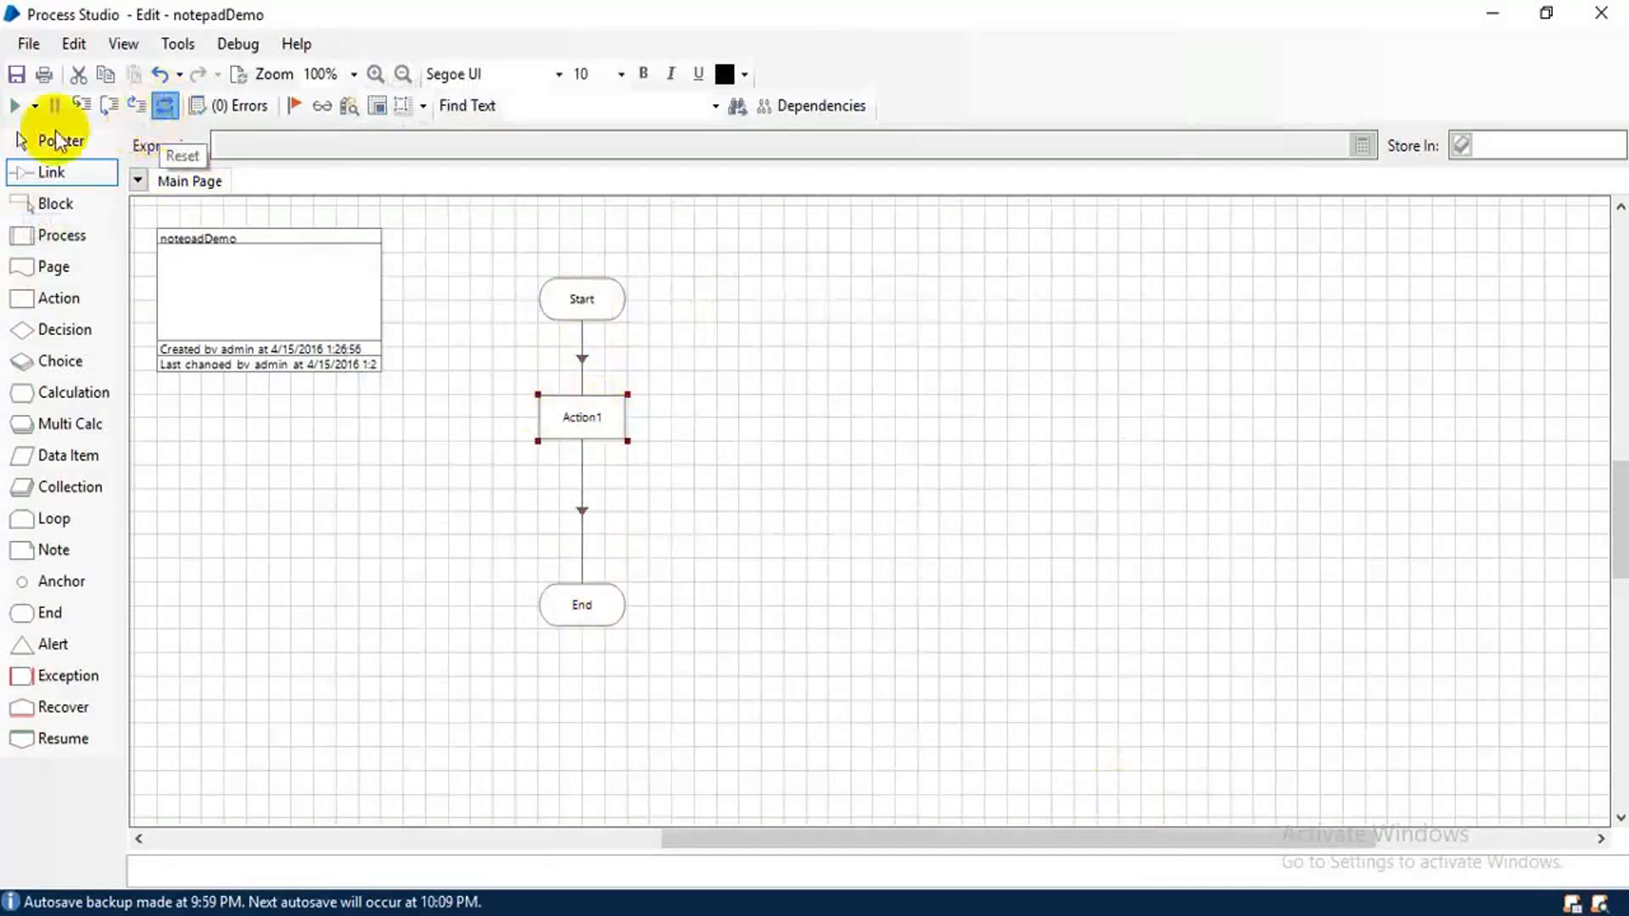
pyautogui.click(15, 105)
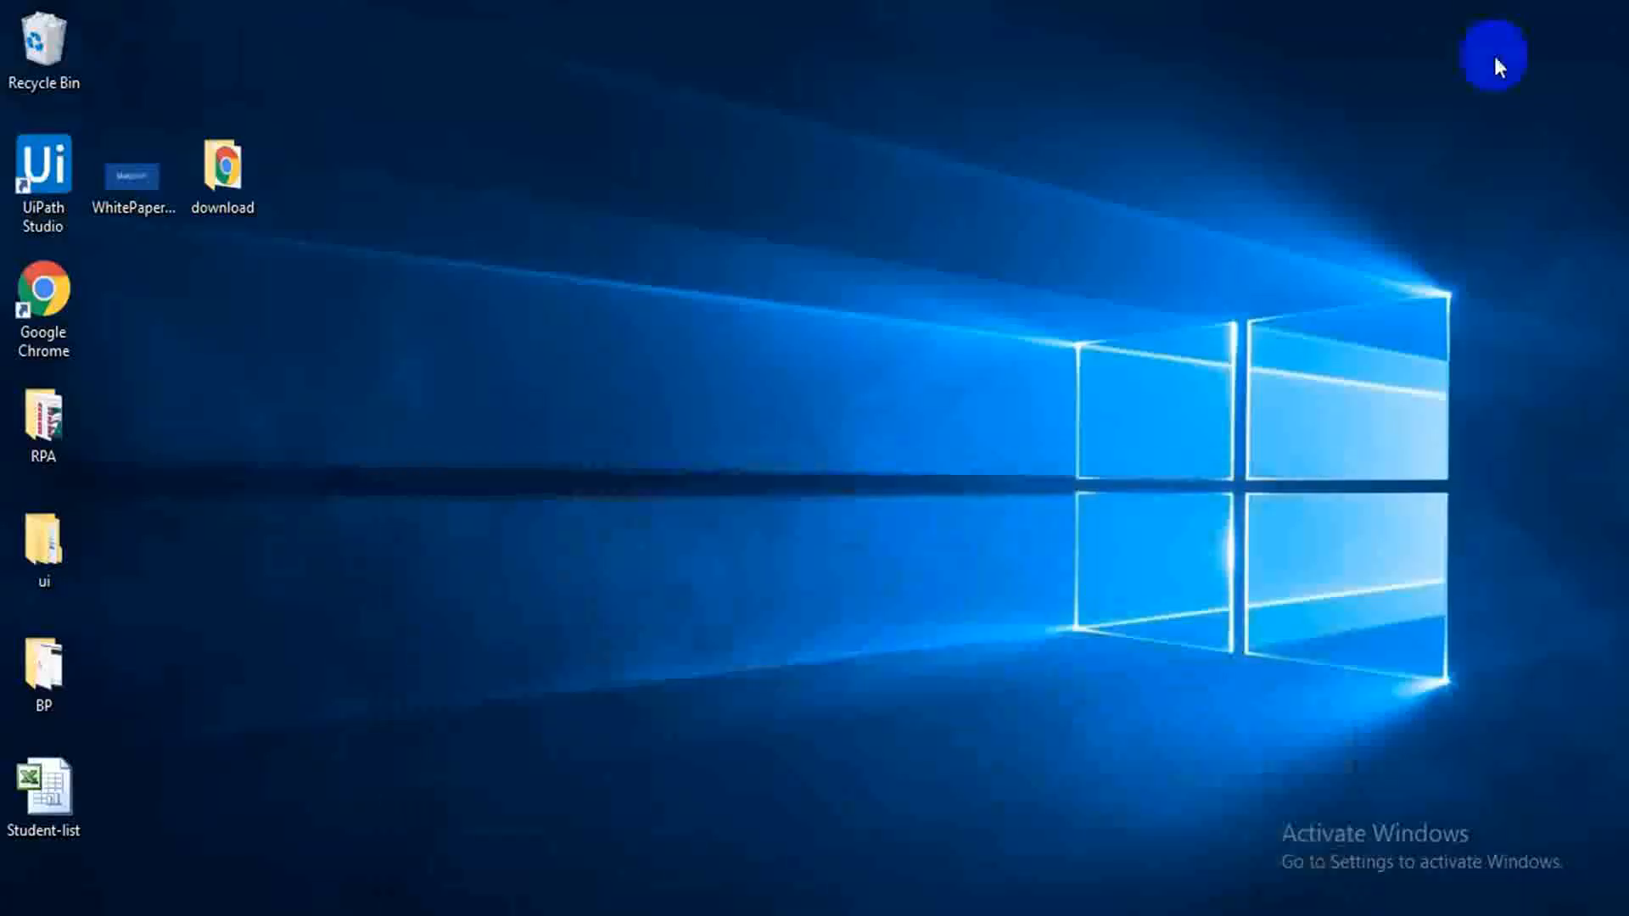
# Open the Desktop download folder to confirm the sample file arrived.
pyautogui.doubleClick(223, 165)
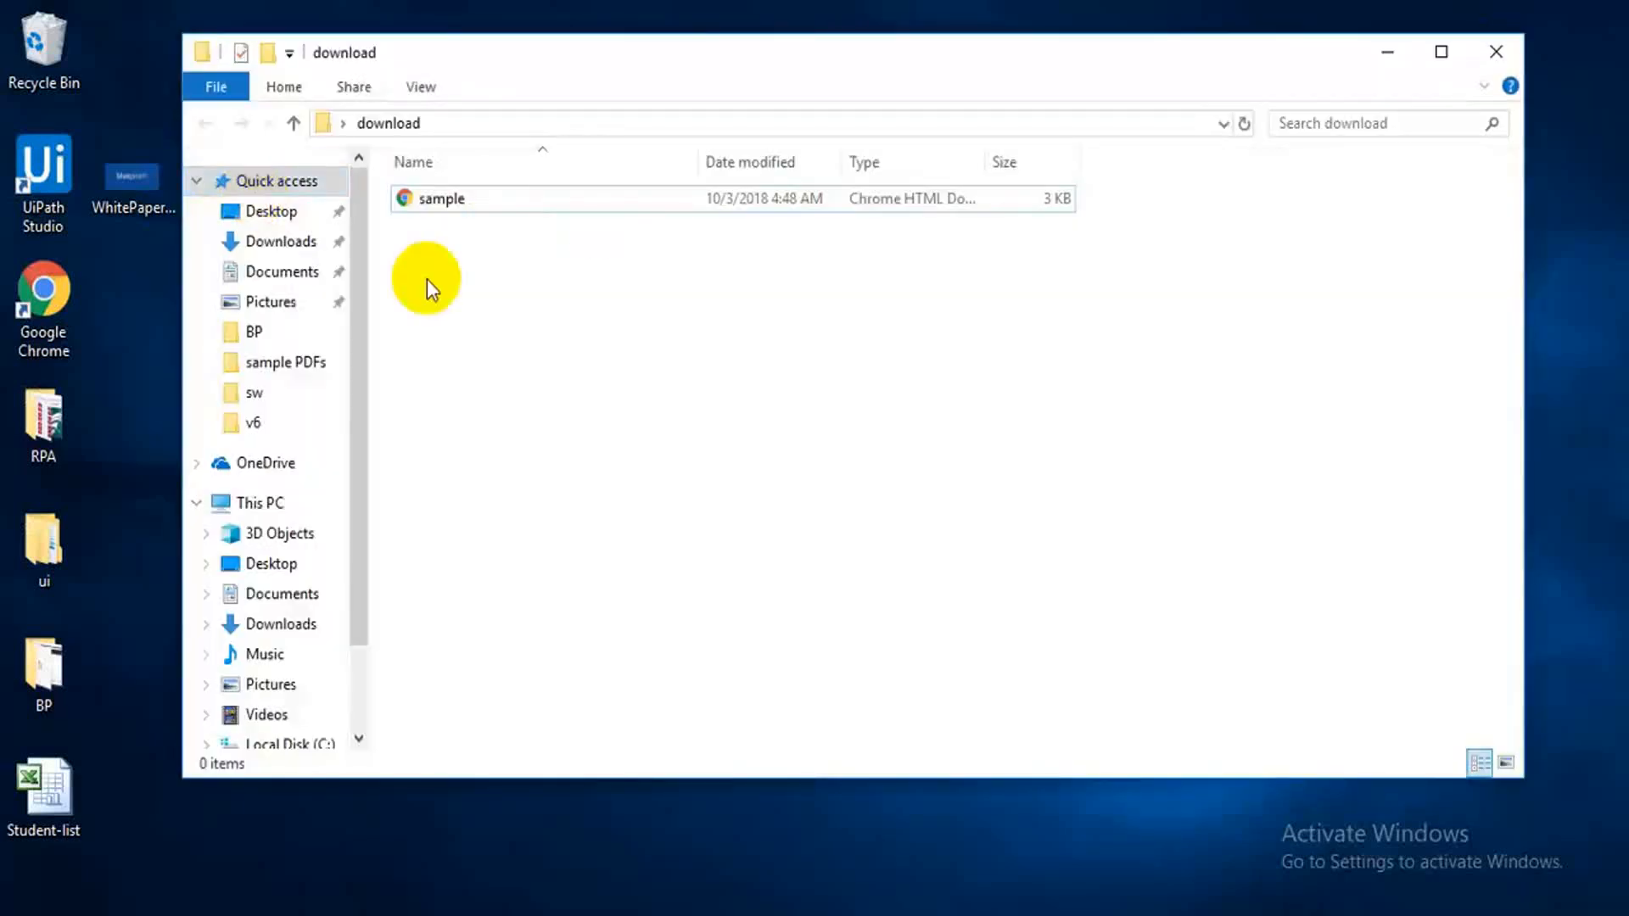